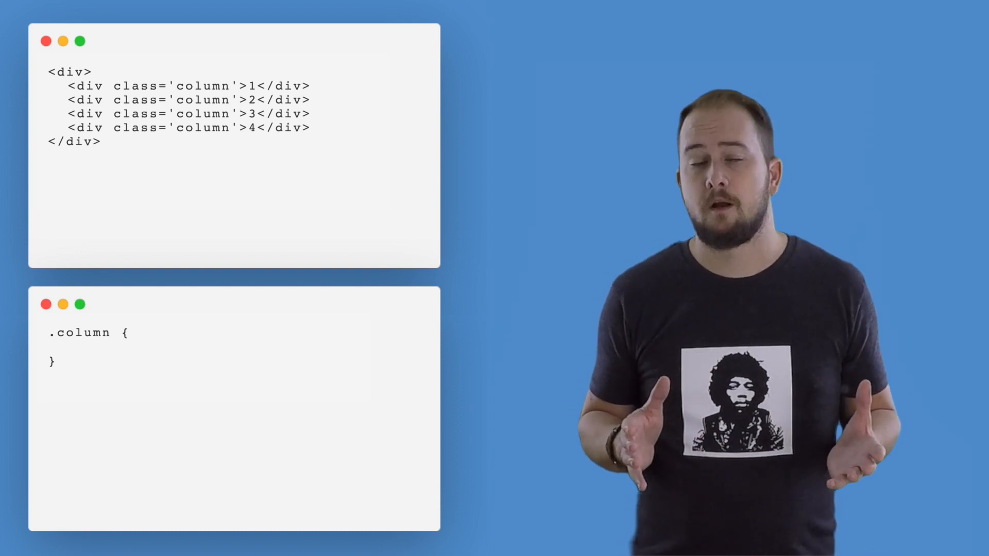
text(display: inline-block;)
text(width: 25%;)
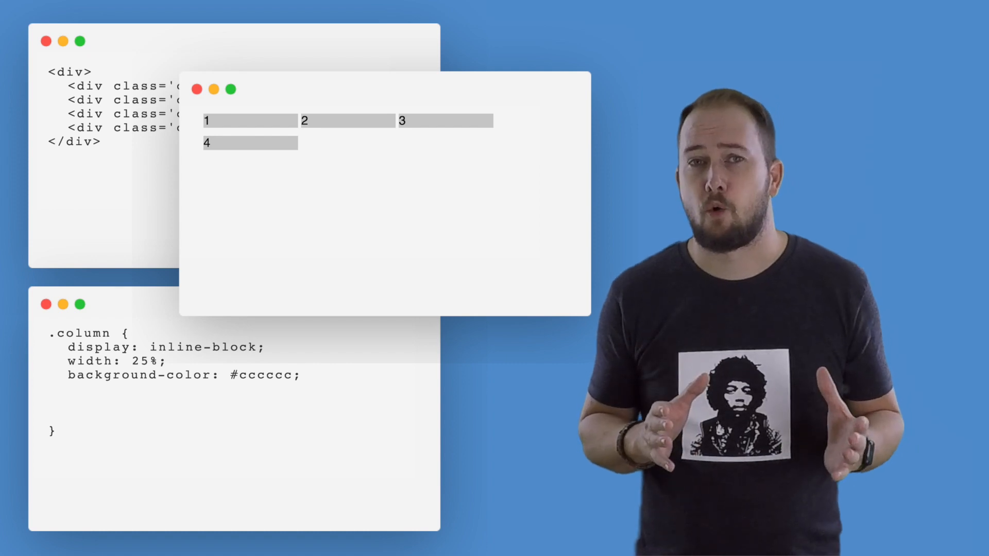
text(padding: 0;)
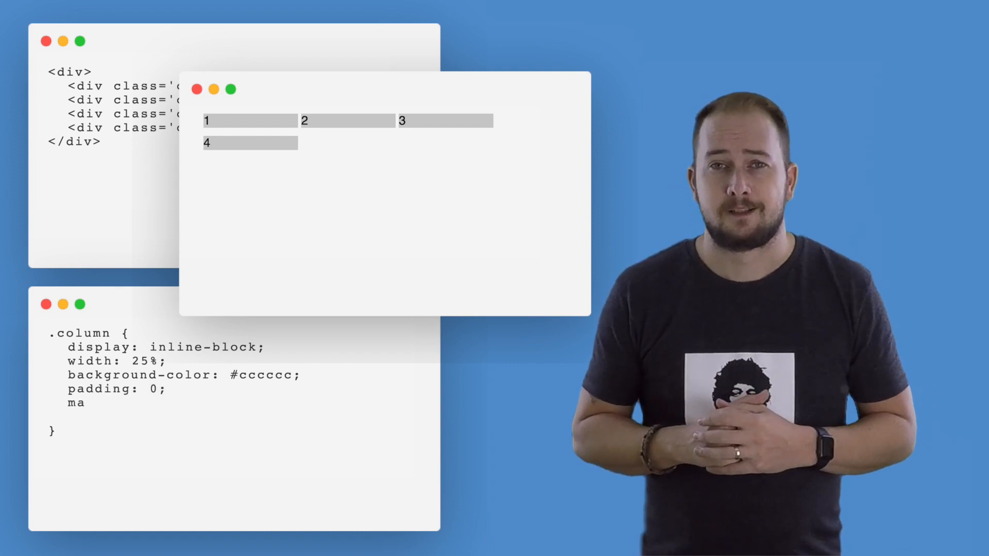
text(margin: 0;)
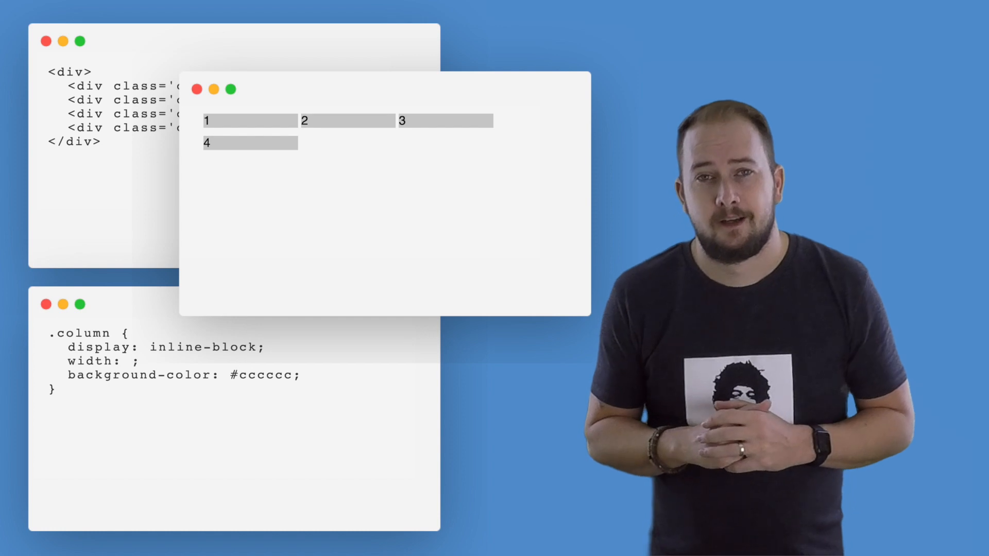
text(24%)
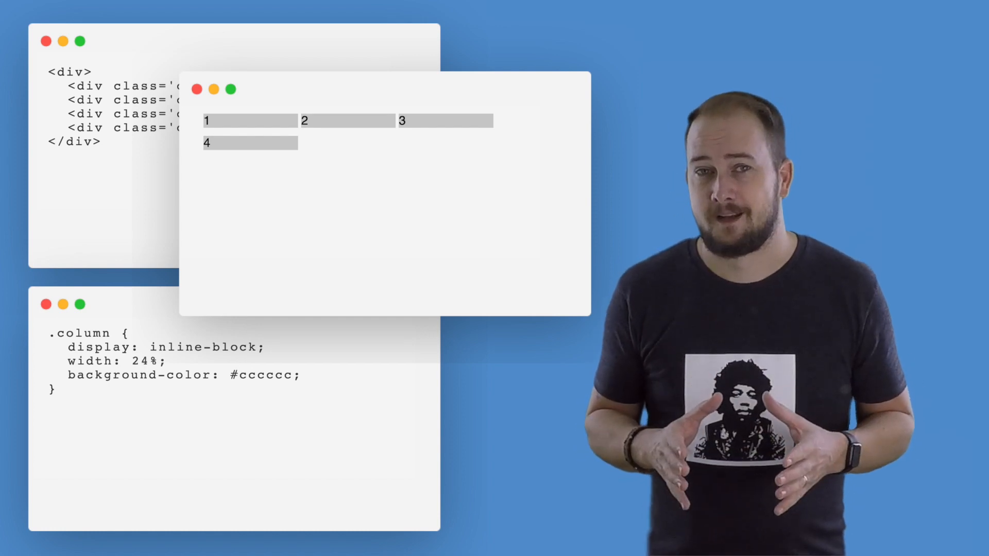